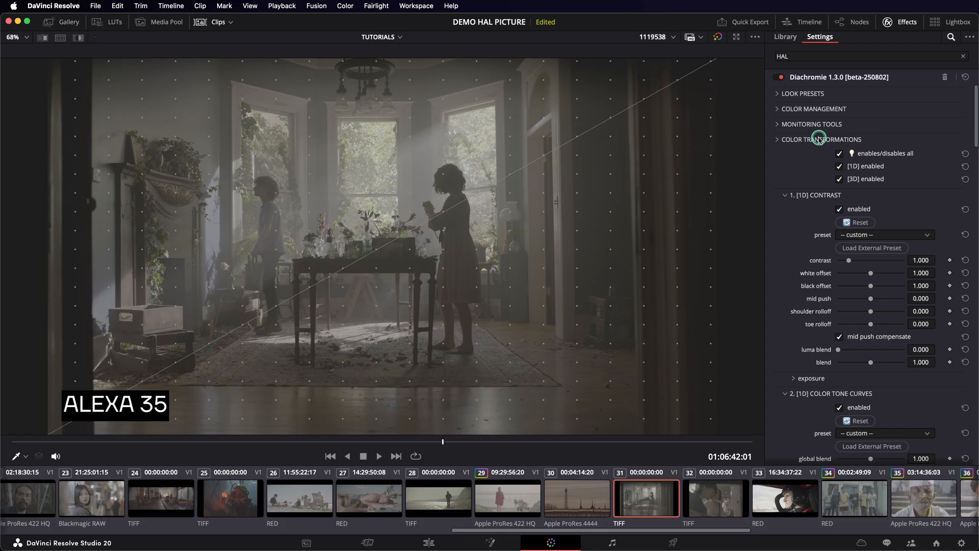
- Collapse Color Transformations, bind the Diachromie license key, and confirm the valid license status
left_click(819, 139)
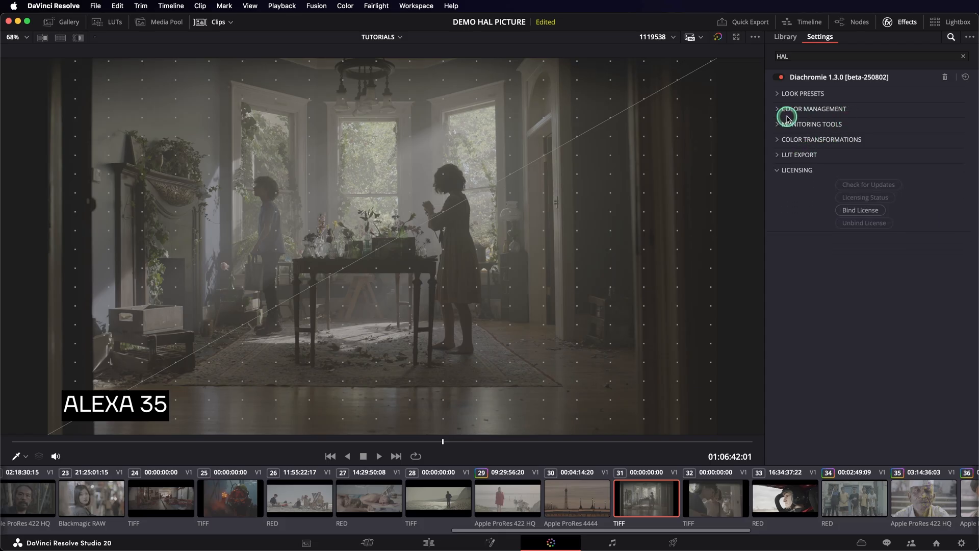
mouse_move(820, 124)
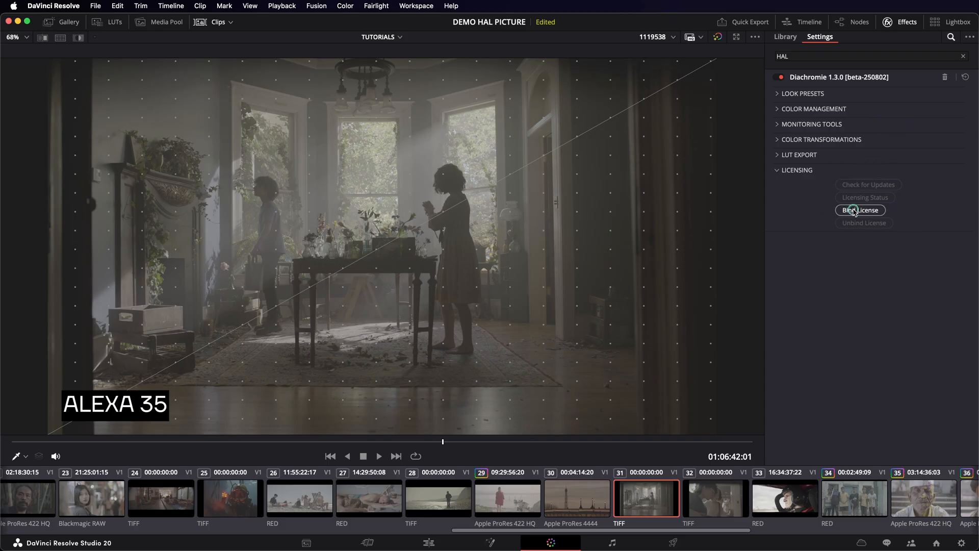
left_click(860, 209)
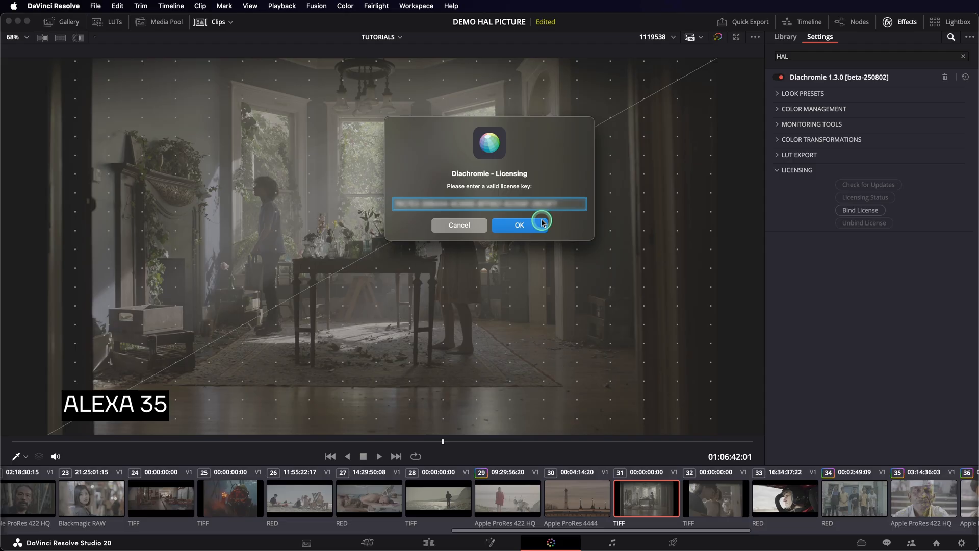
left_click(520, 225)
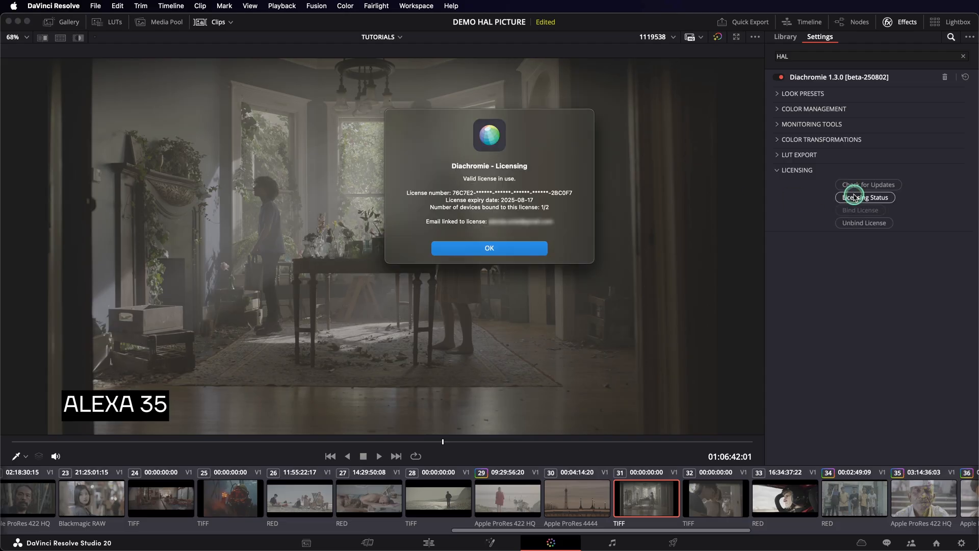
left_click(489, 248)
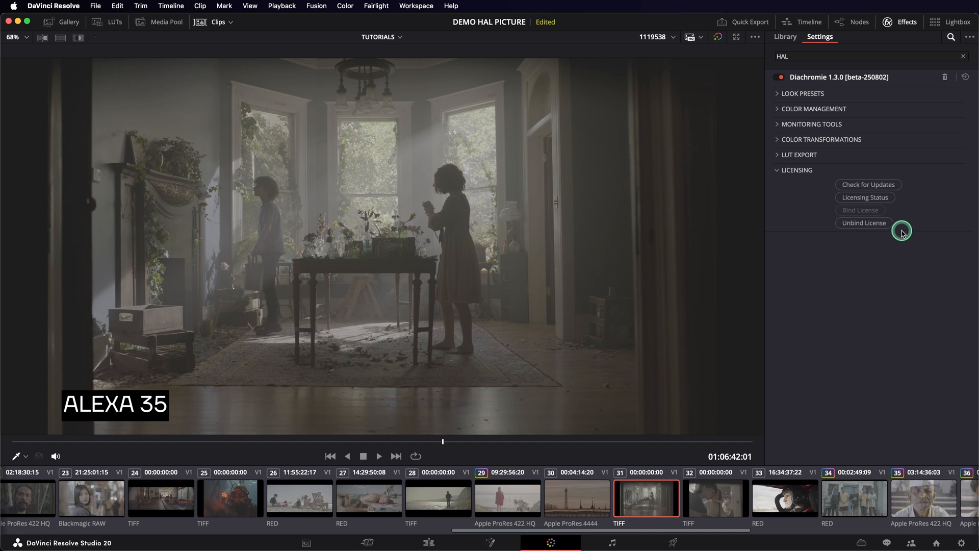
left_click(822, 139)
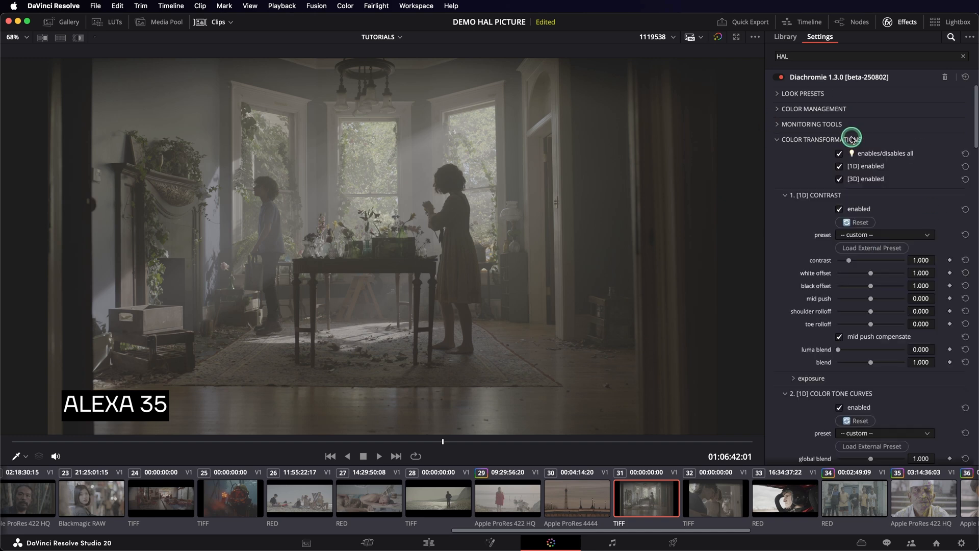
left_click(786, 194)
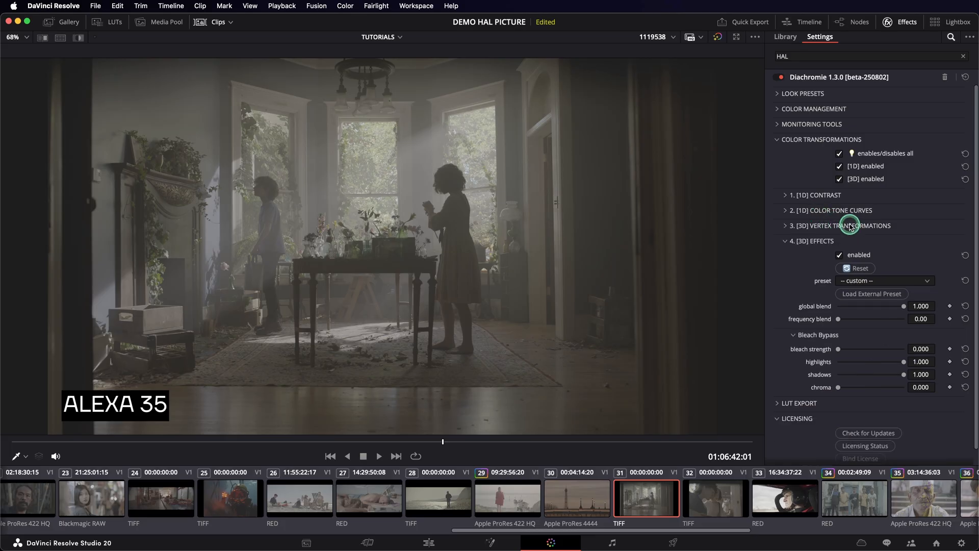
left_click(786, 241)
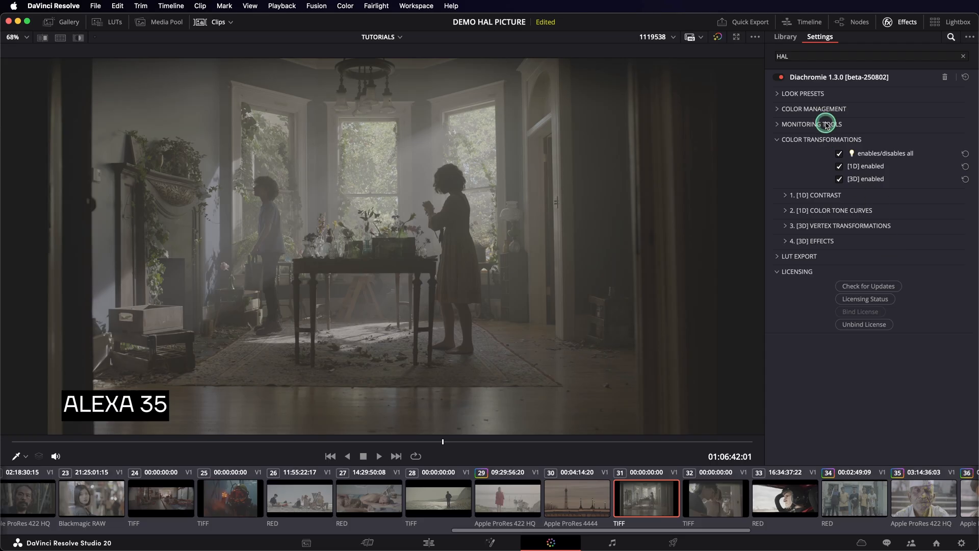
left_click(776, 124)
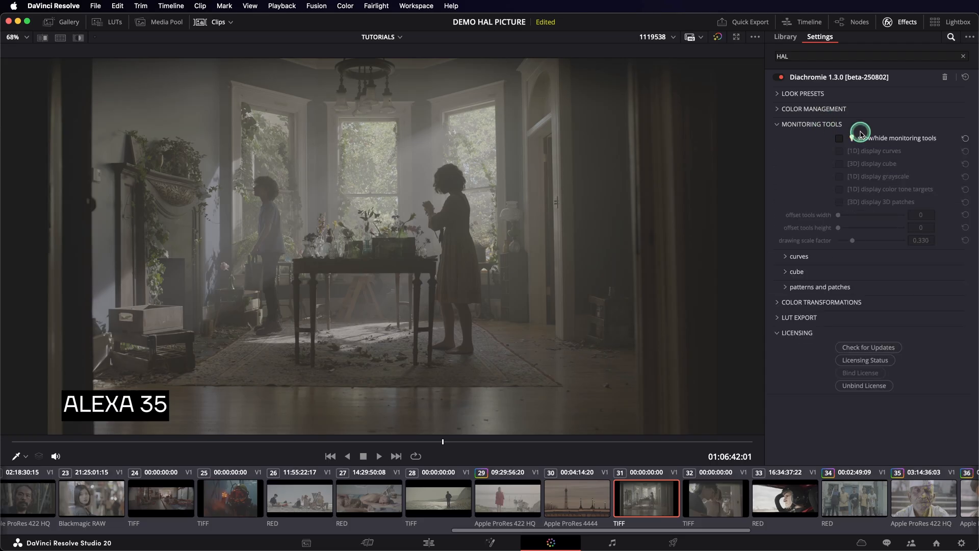
left_click(839, 138)
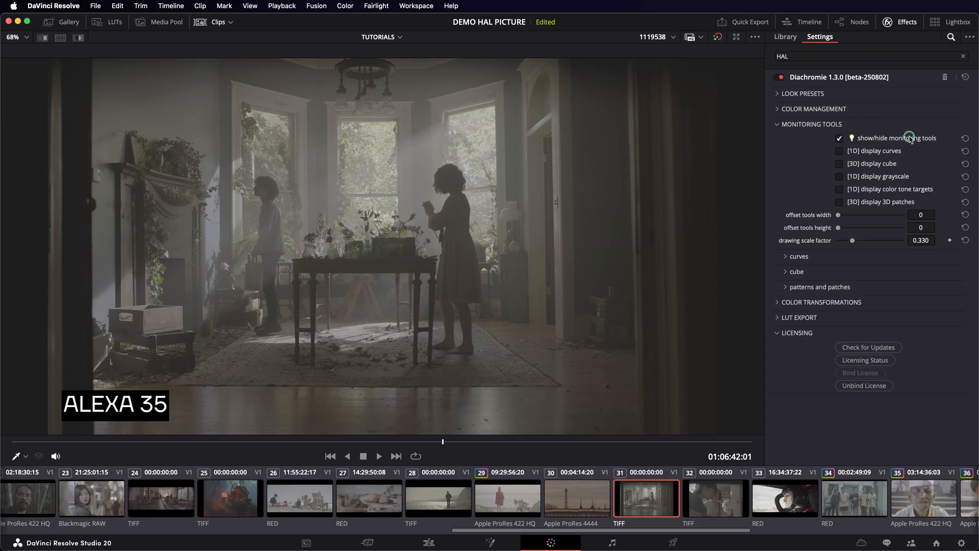
left_click(839, 151)
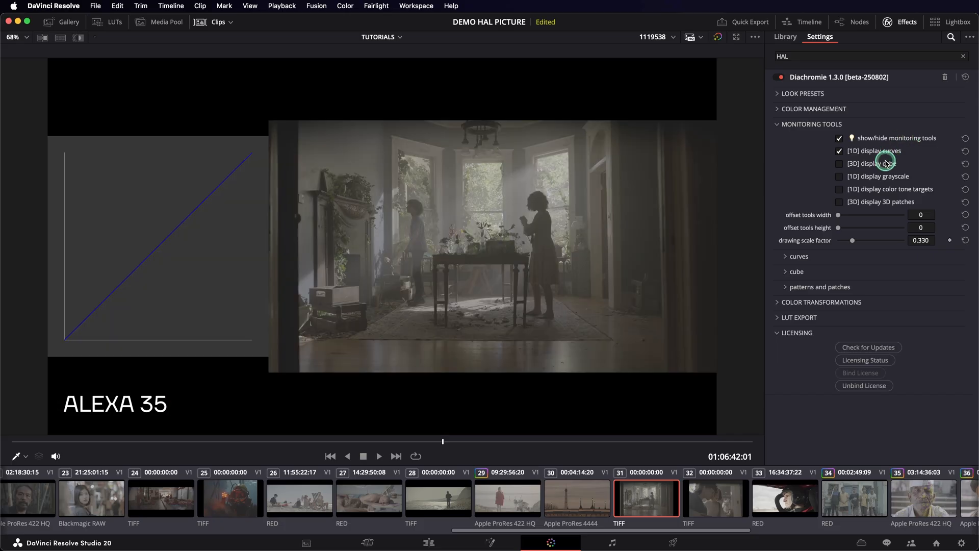
left_click(839, 163)
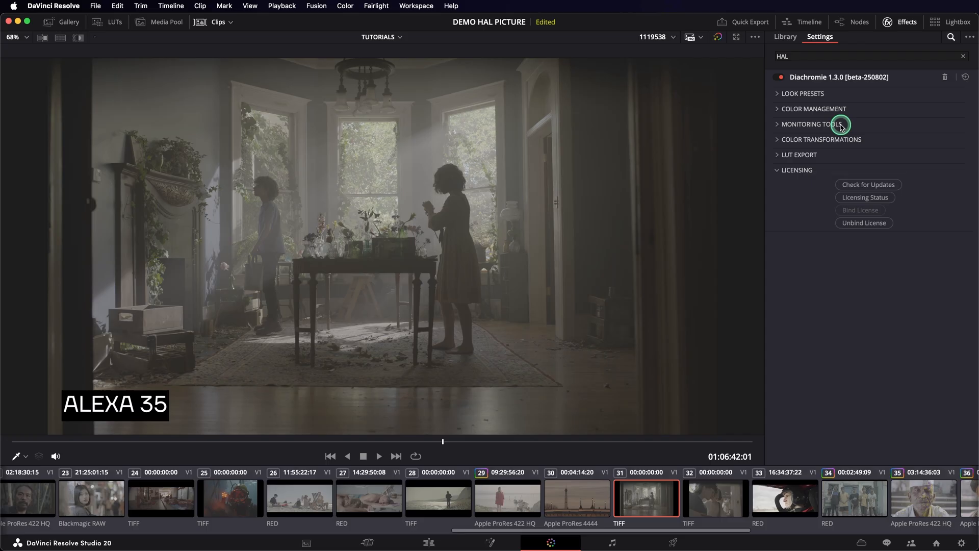
- Expand LUT EXPORT and keep the LUT size dropdown at 65x65x65
left_click(799, 155)
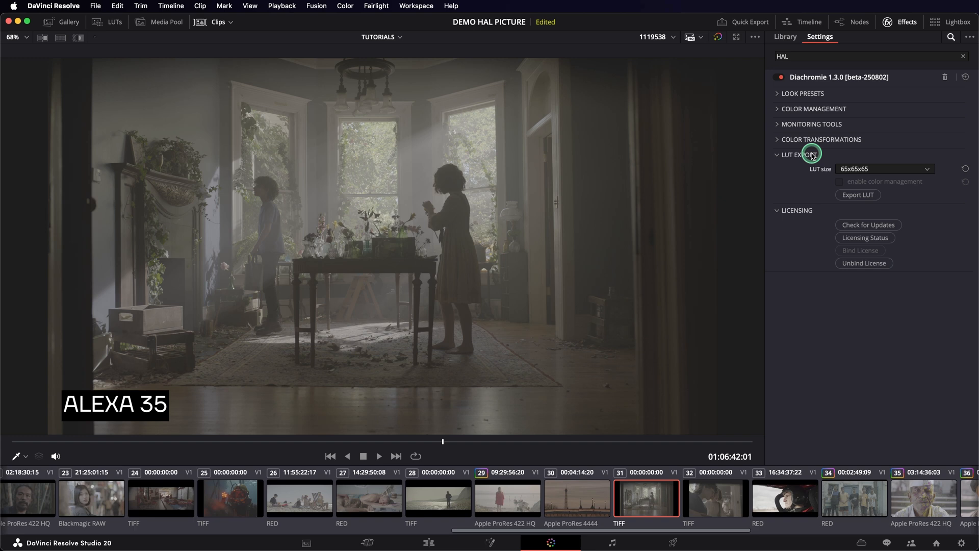
mouse_move(821, 169)
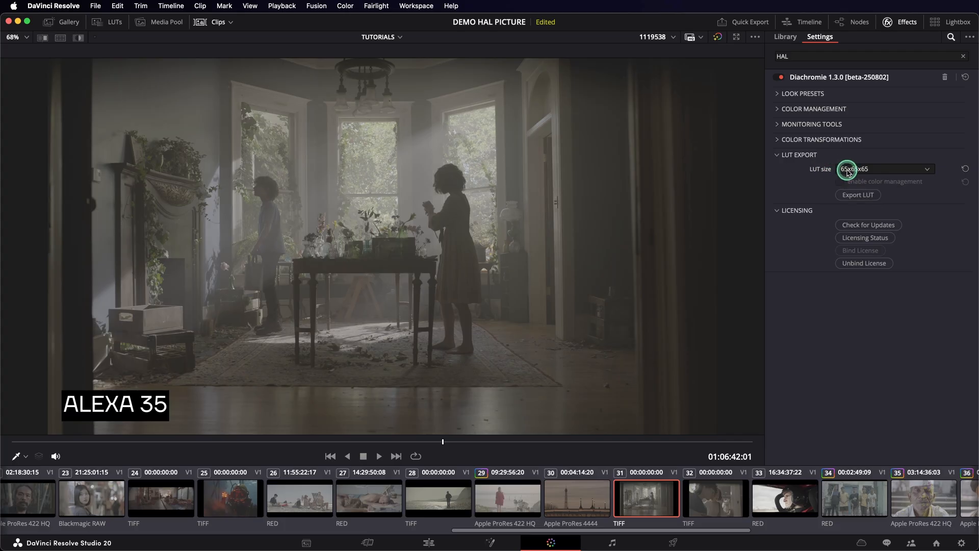
left_click(885, 169)
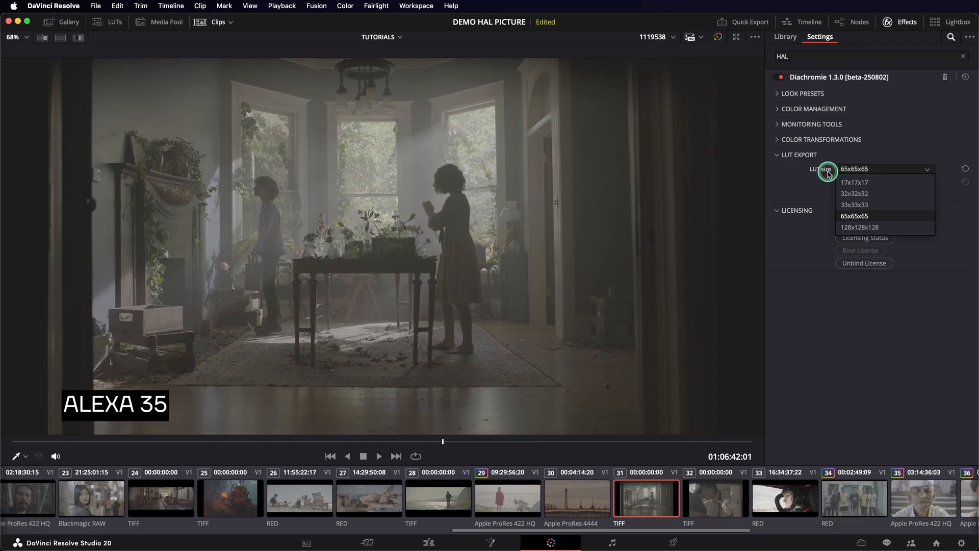
mouse_move(828, 177)
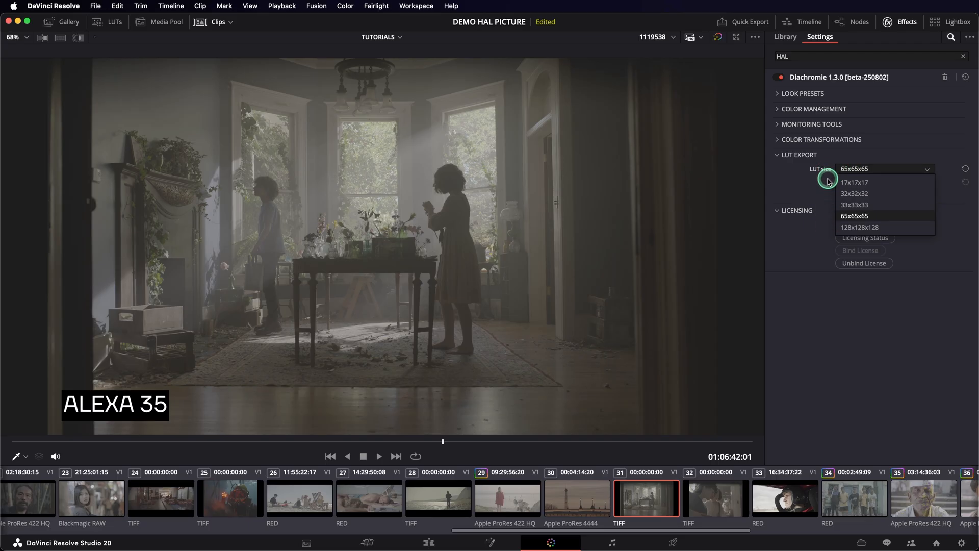
left_click(854, 216)
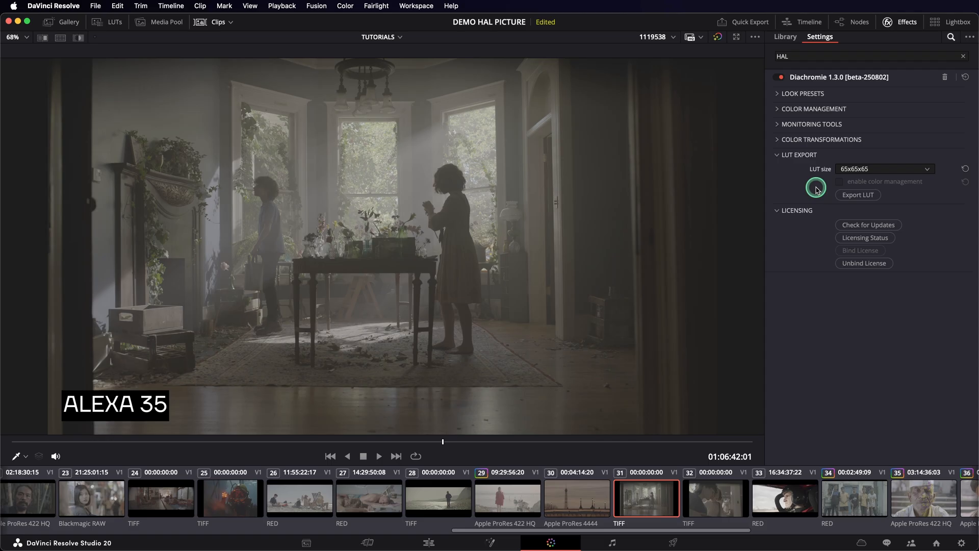
- Expand Diachromie's COLOR MANAGEMENT section and preview another timeline clip
left_click(813, 109)
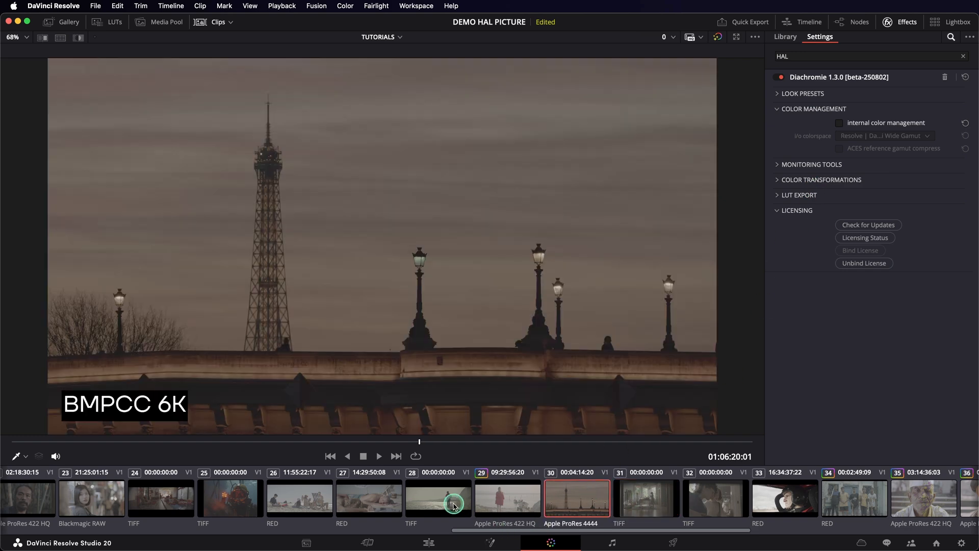
left_click(649, 505)
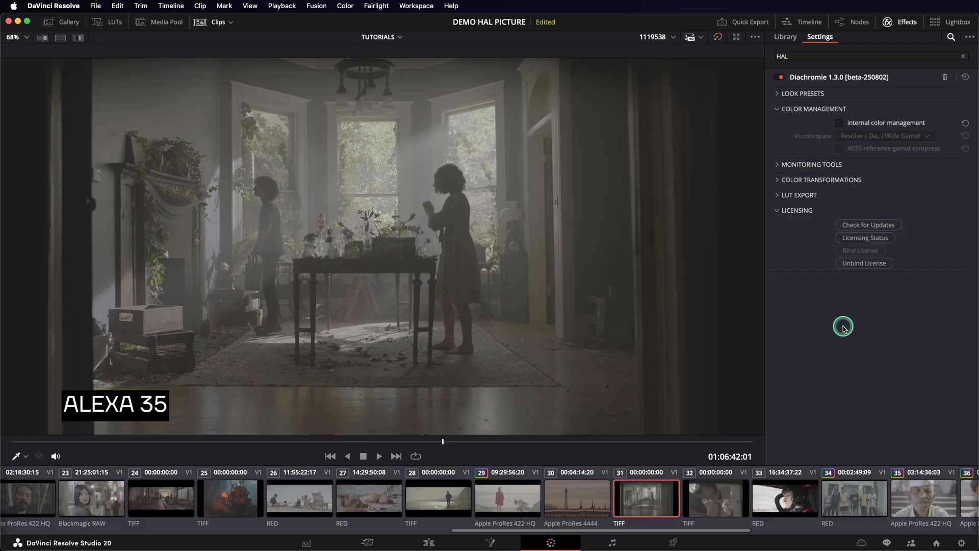
mouse_move(961, 542)
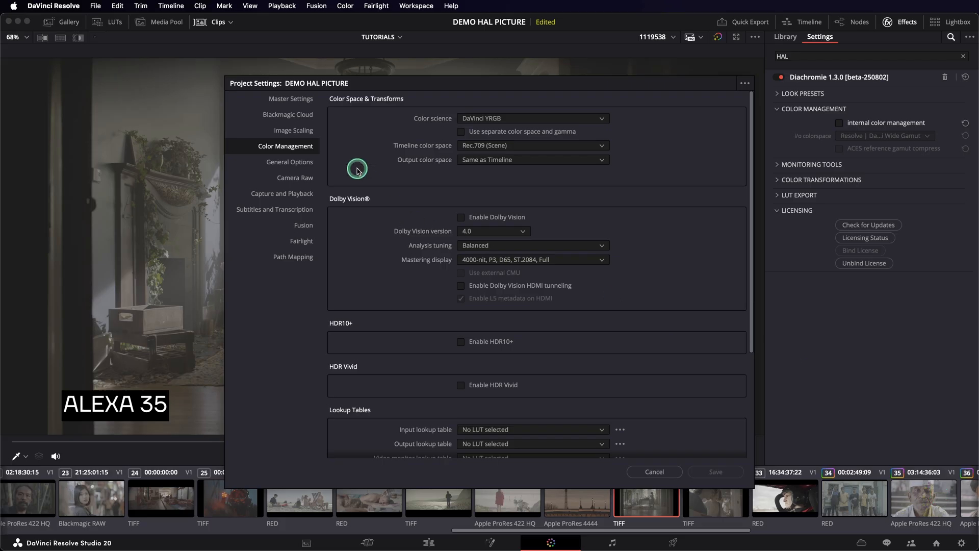
mouse_move(464, 113)
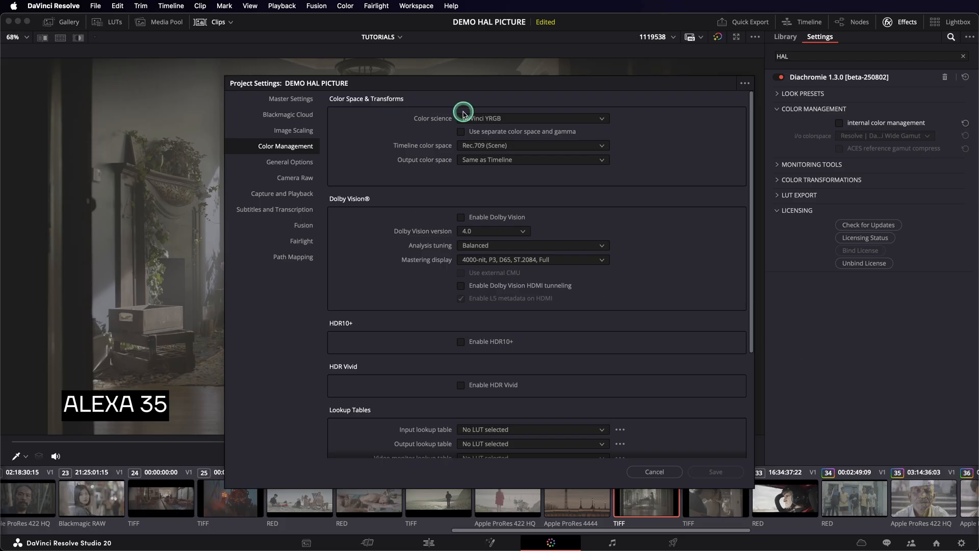
- Bring up the Color science choices in Project Settings Color Management
left_click(533, 118)
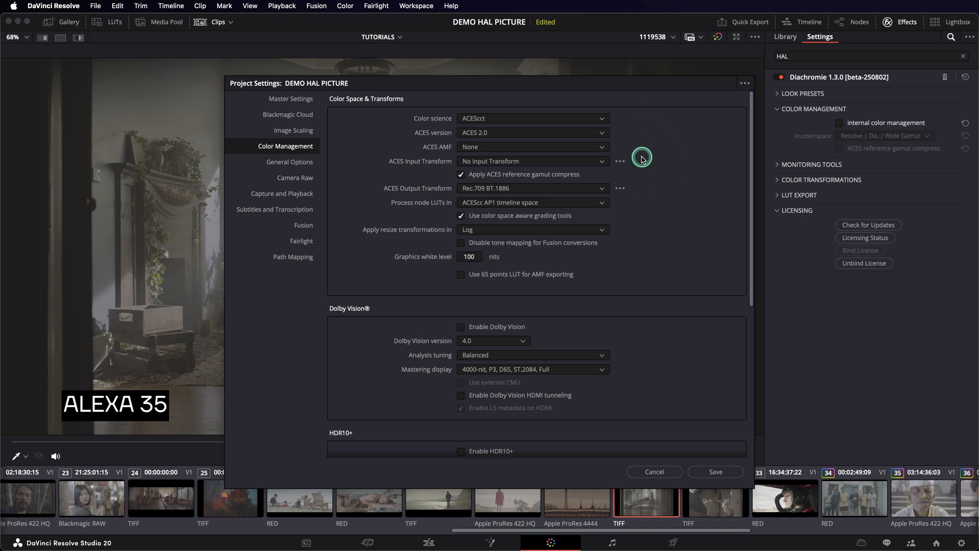
mouse_move(720, 472)
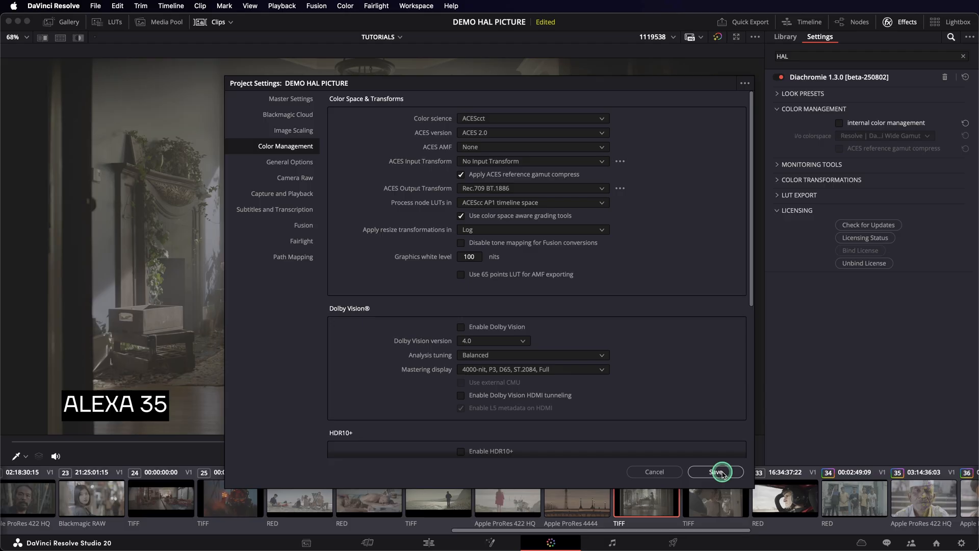
mouse_move(721, 358)
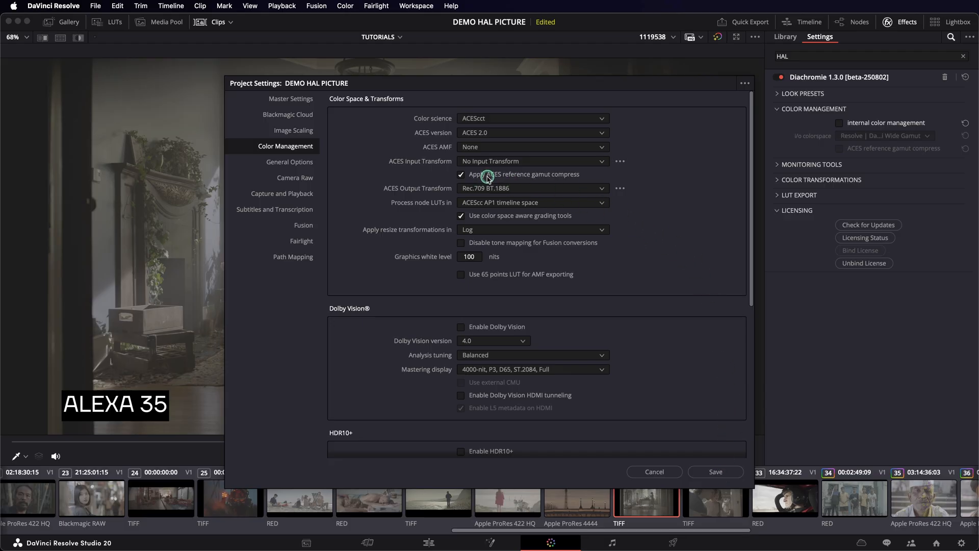
mouse_move(535, 176)
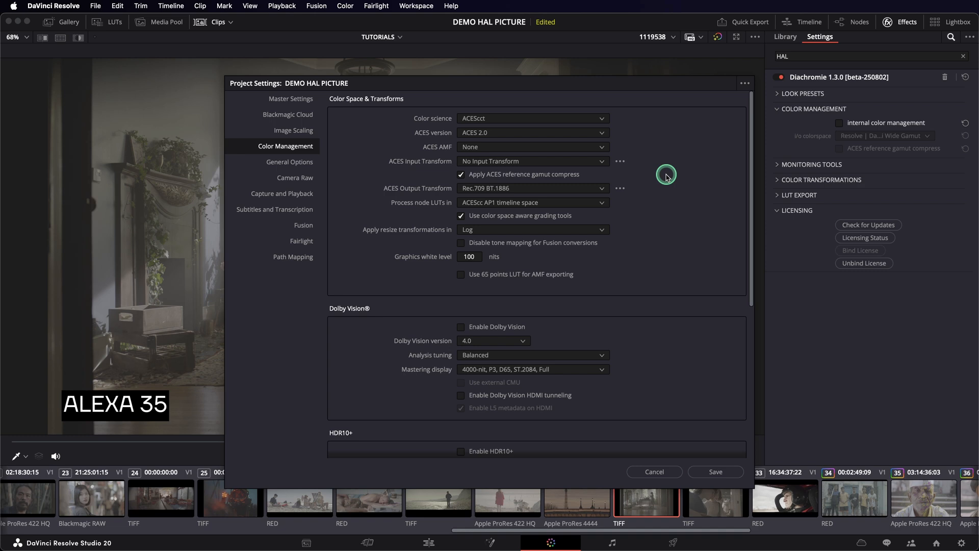
mouse_move(724, 422)
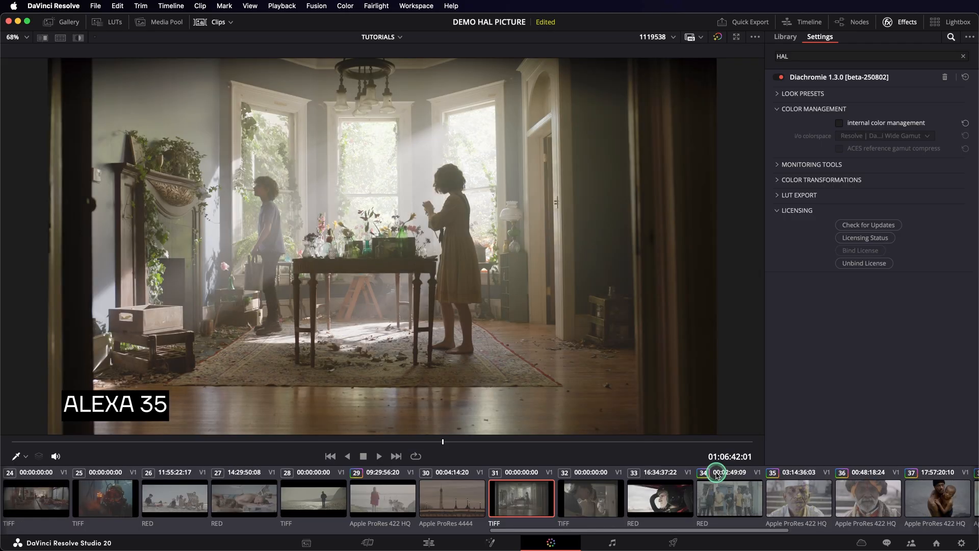
- Move from the ALEXA 35 clip through the beach clip to the forest clip
right_click(521, 500)
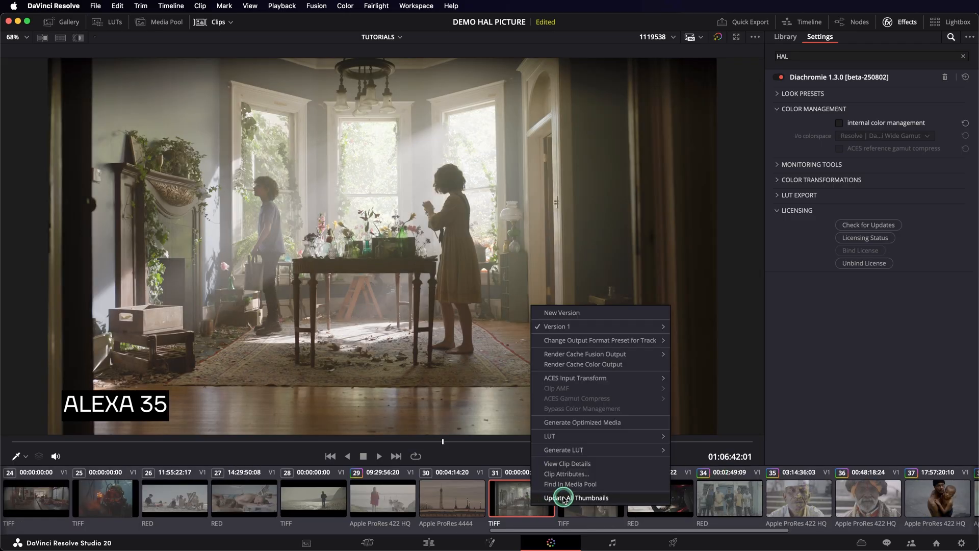
left_click(577, 497)
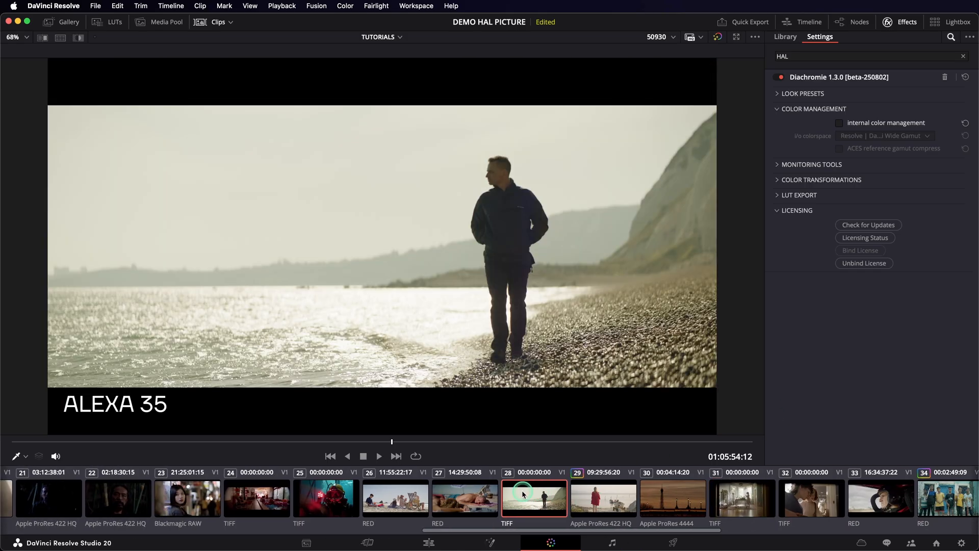
scroll("left", 3)
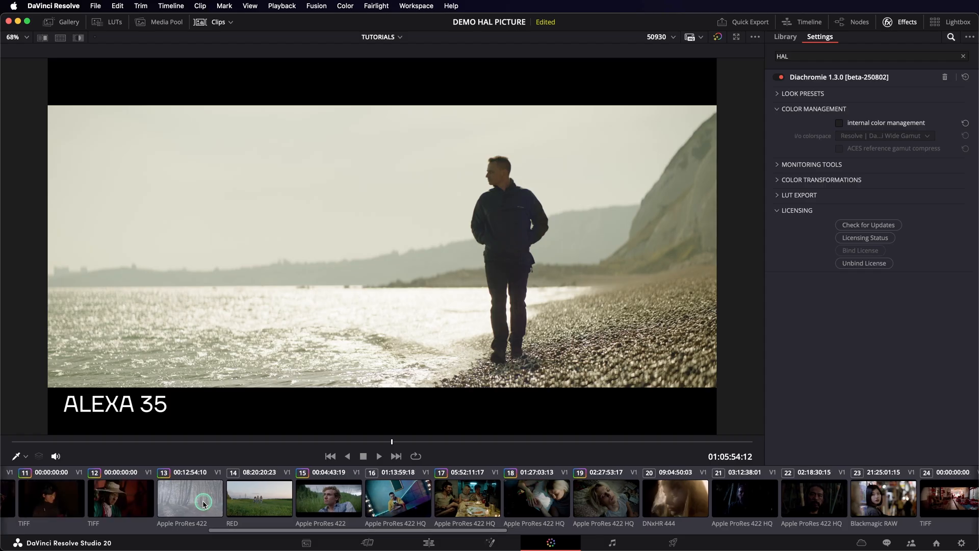
right_click(189, 501)
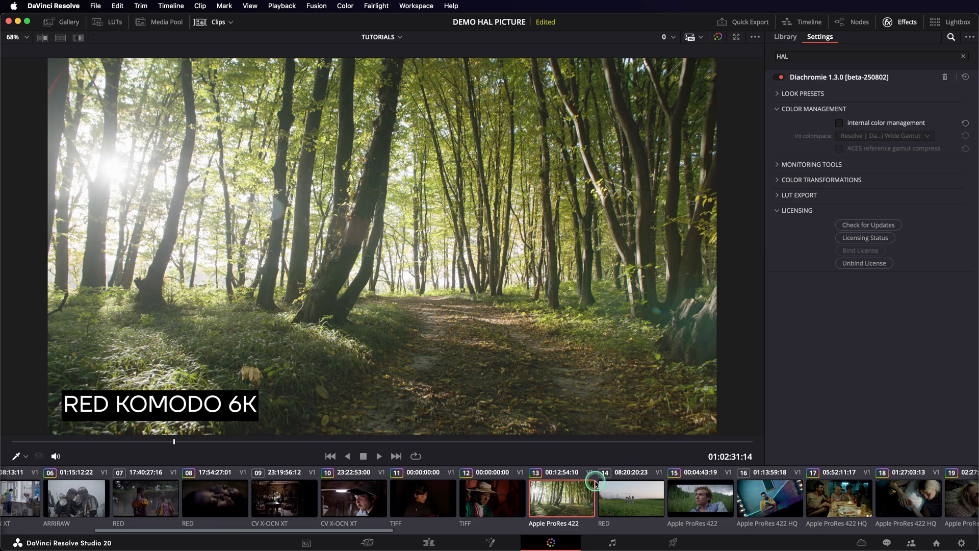
mouse_move(861, 125)
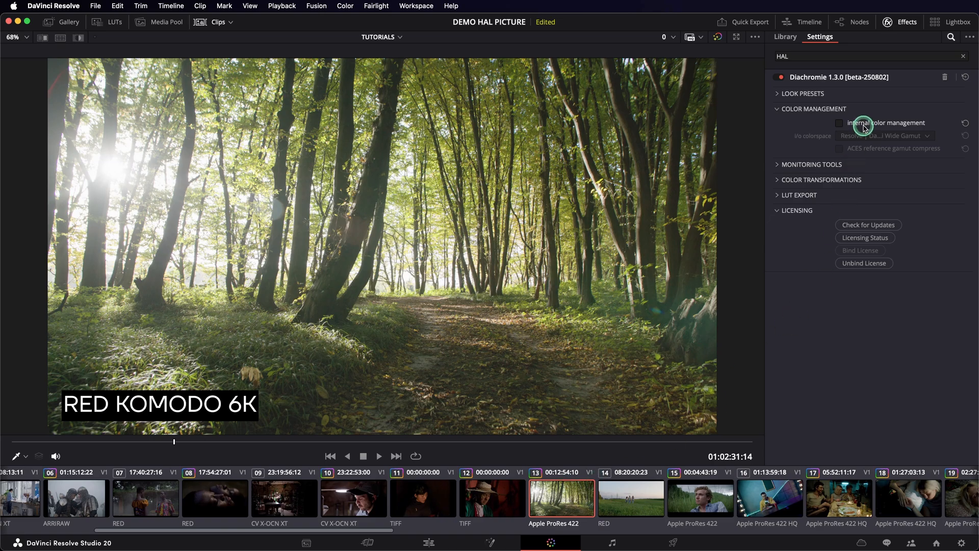
- Tick Diachromie's internal color management checkbox
left_click(839, 122)
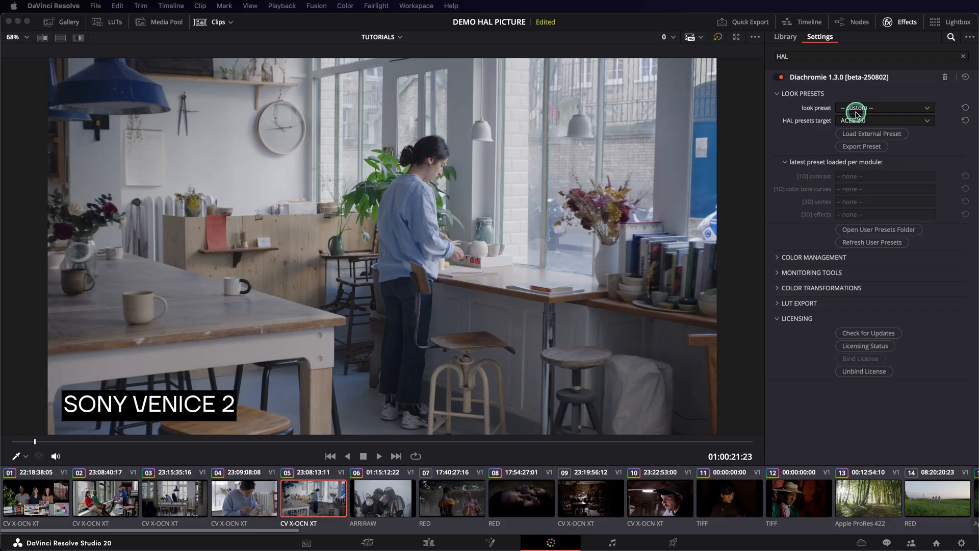
- Load the [HAL] Digital Muted look from the preset dropdown, then reopen the dropdown
left_click(886, 108)
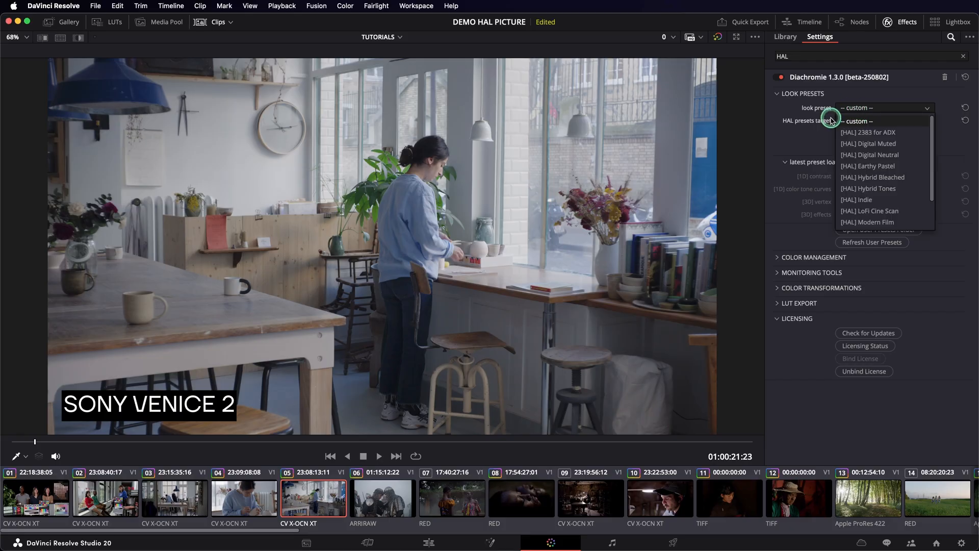
mouse_move(924, 178)
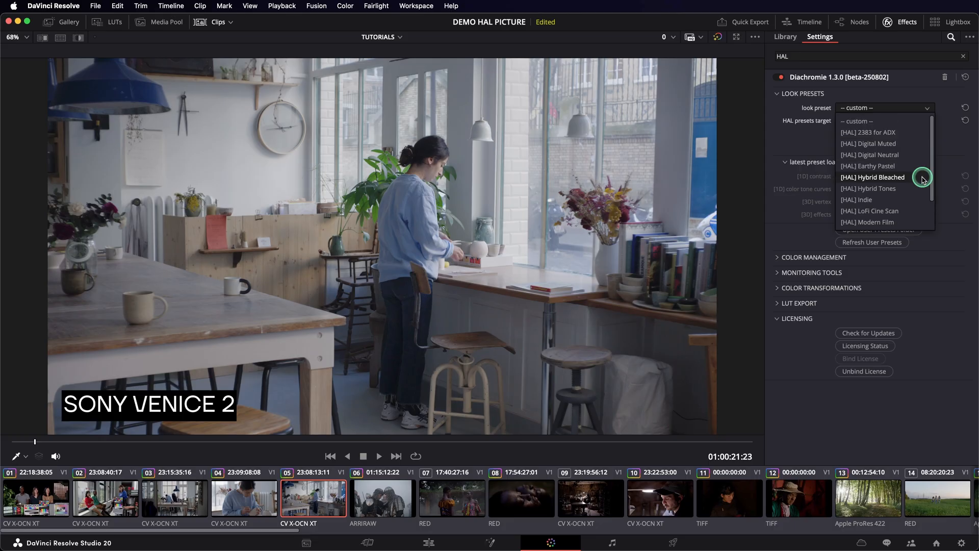
left_click(868, 143)
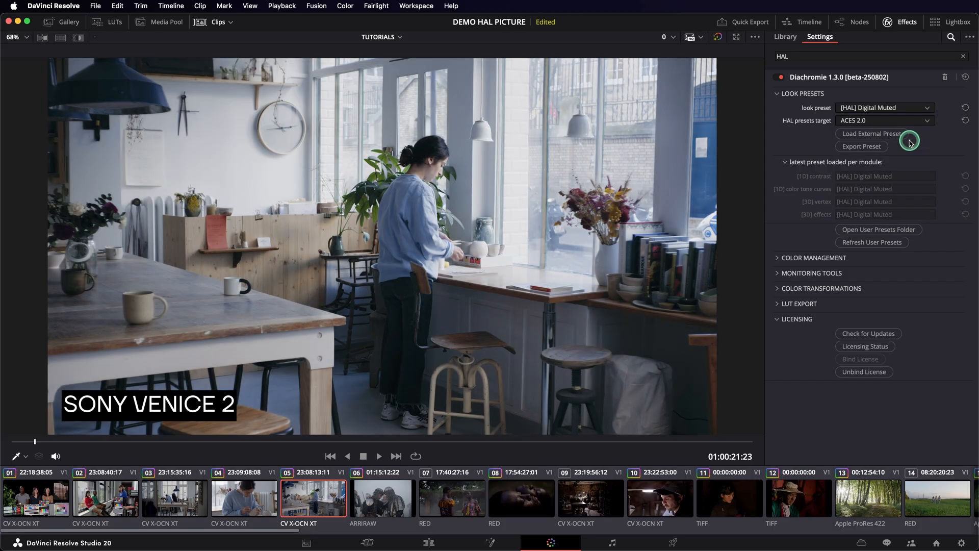
left_click(885, 107)
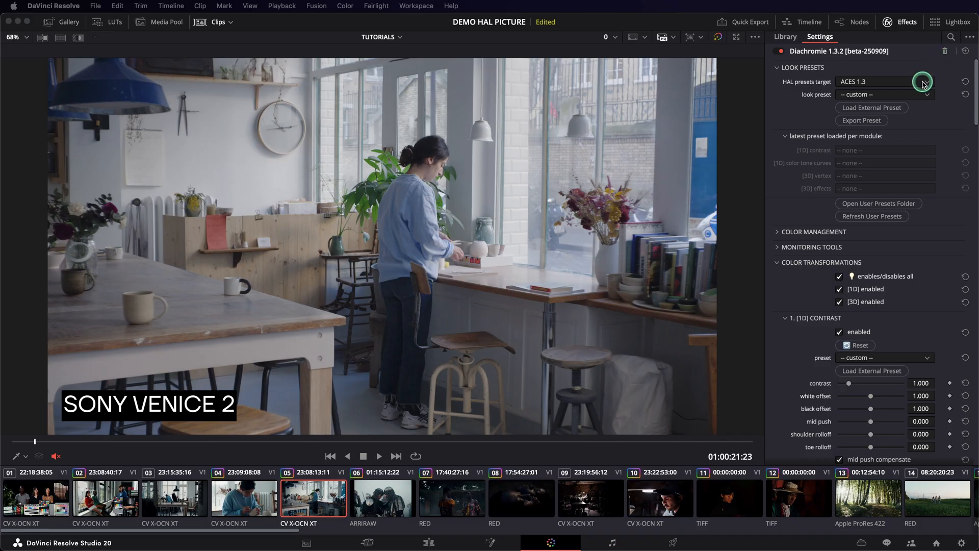
- Set the HAL presets target to ACES 2.0 and load another HAL look
left_click(926, 81)
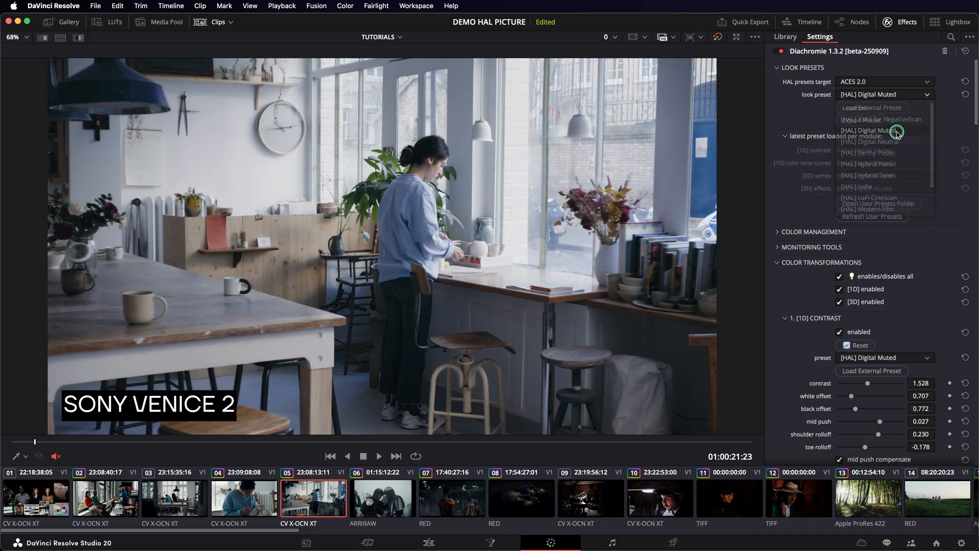
left_click(880, 174)
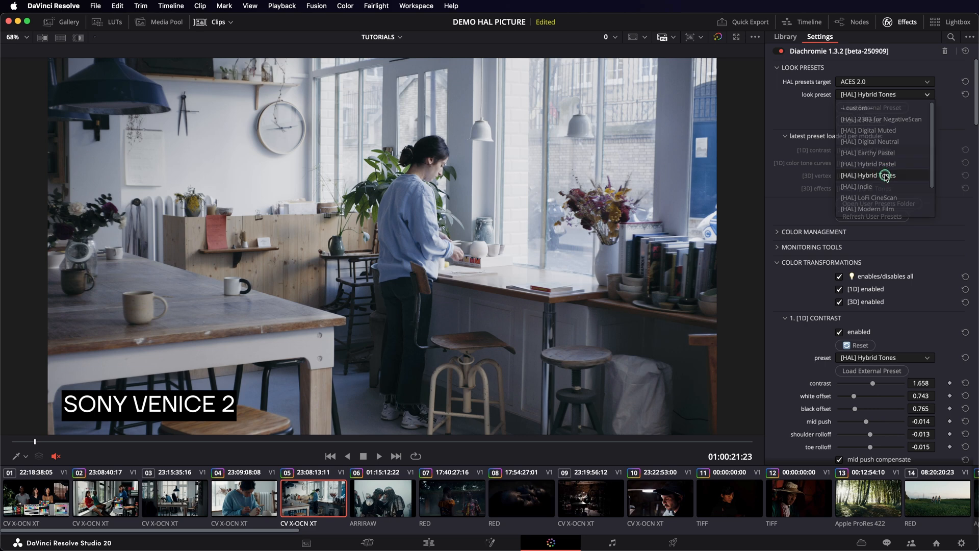
left_click(867, 153)
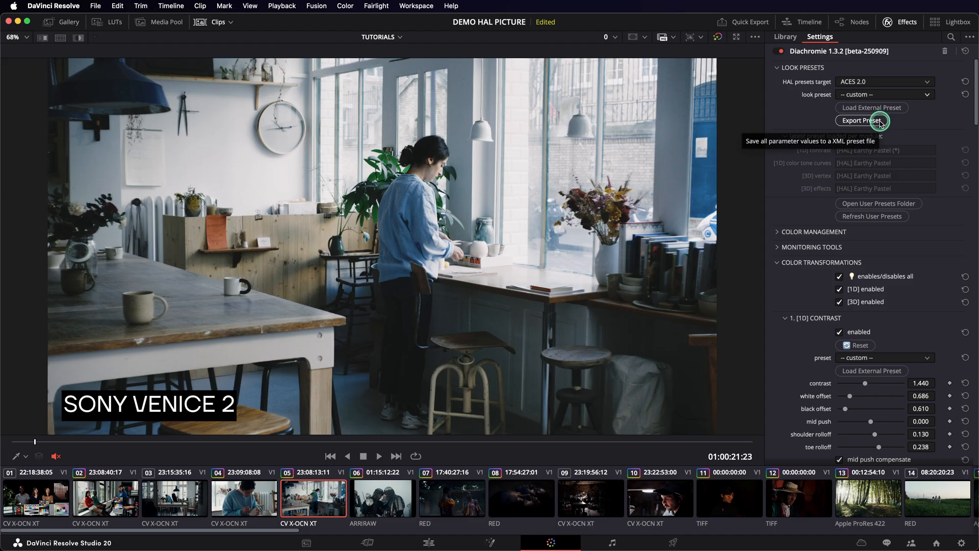
- Export the look as 'Diachromie Demo Preset.xml' and dismiss the success confirmation
left_click(871, 121)
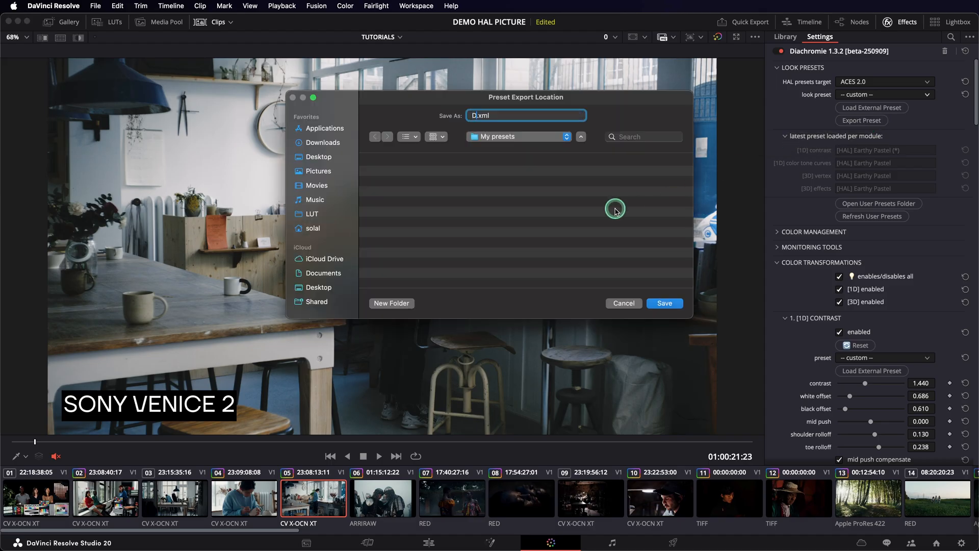
type("Diachromie Demo Pre")
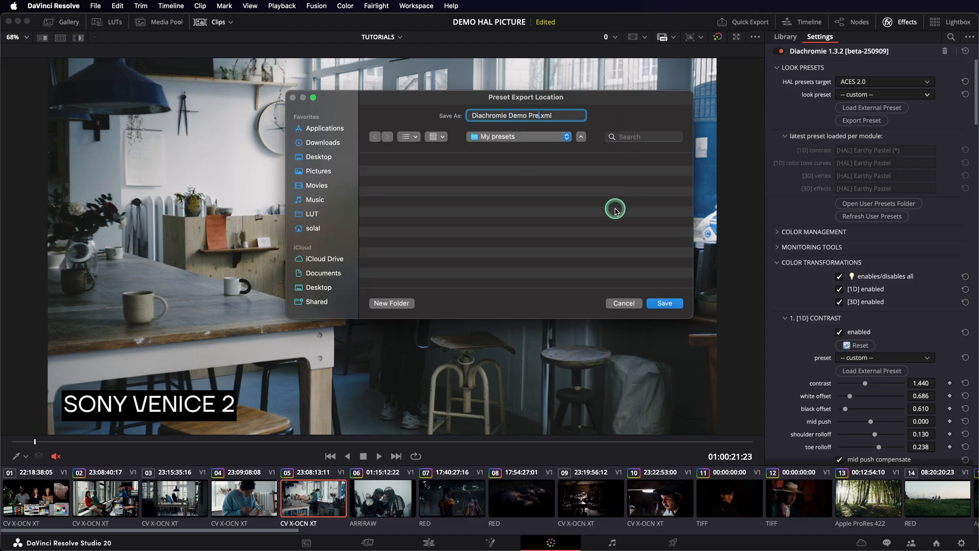
left_click(664, 303)
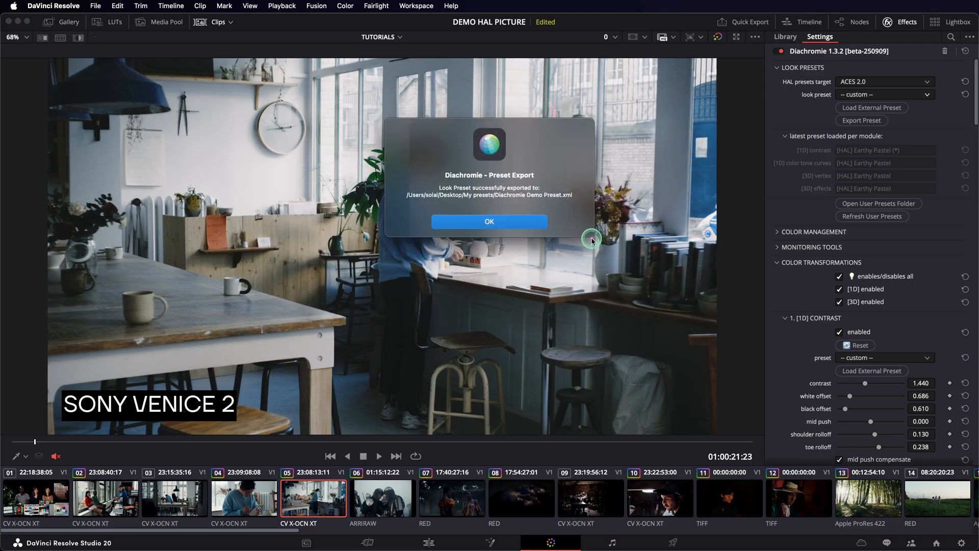
left_click(489, 222)
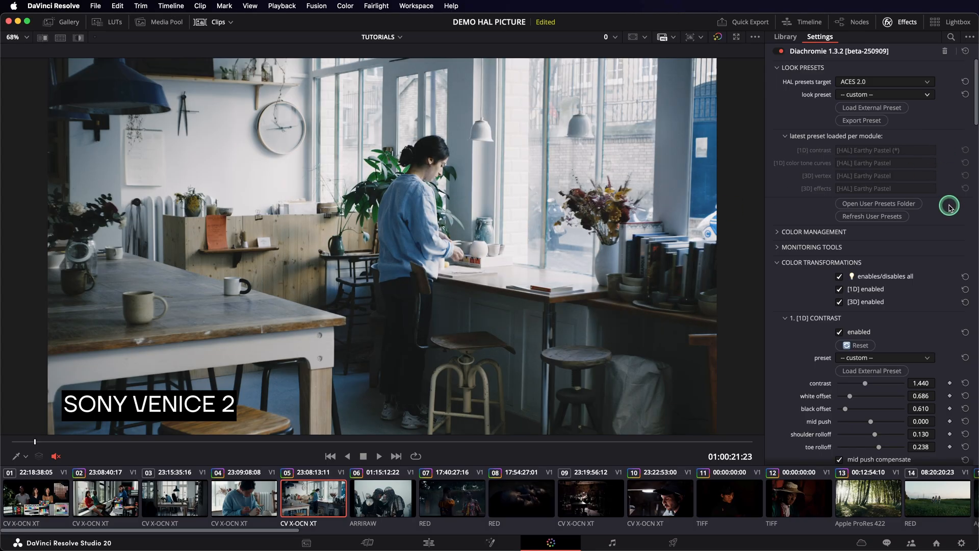
mouse_move(918, 204)
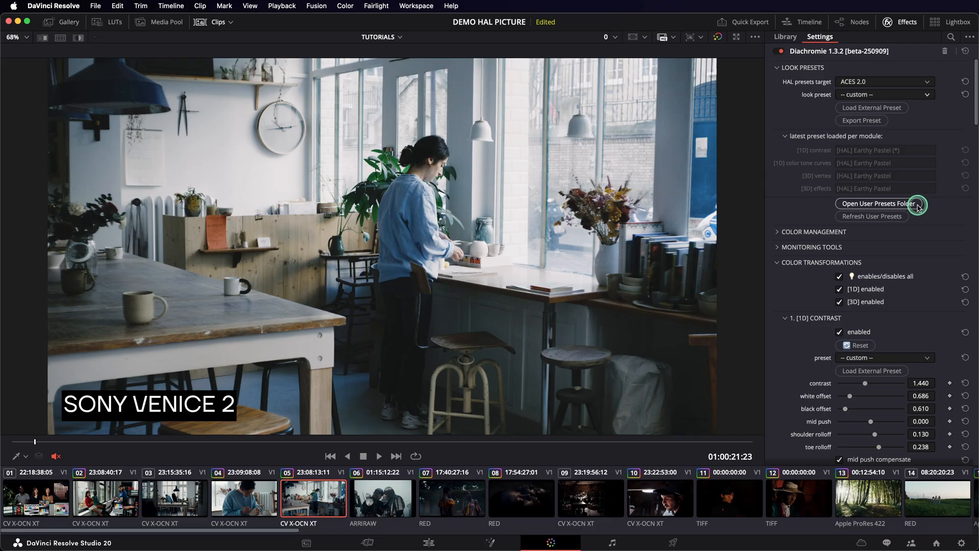
- Check the exported xml in the user presets folder, then refresh Diachromie's user presets
left_click(877, 203)
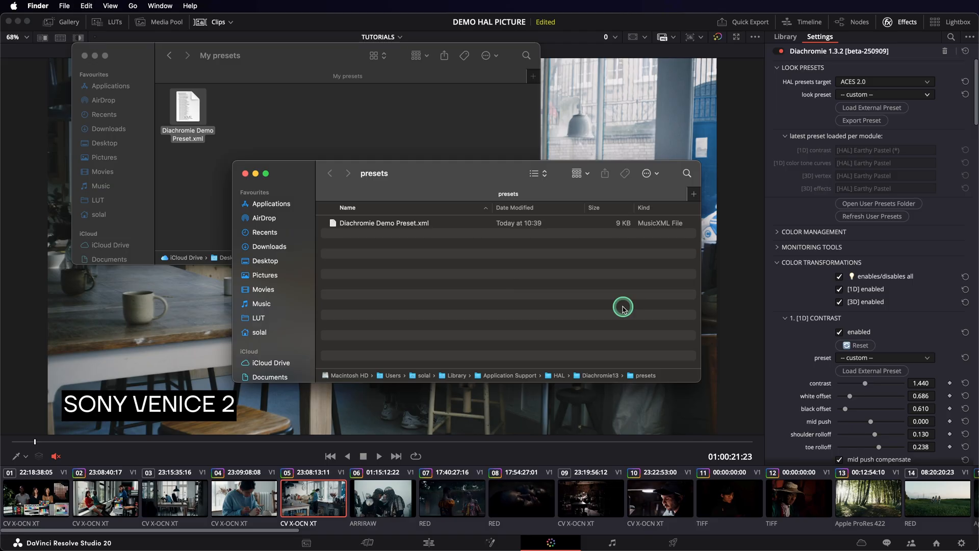
left_click(871, 216)
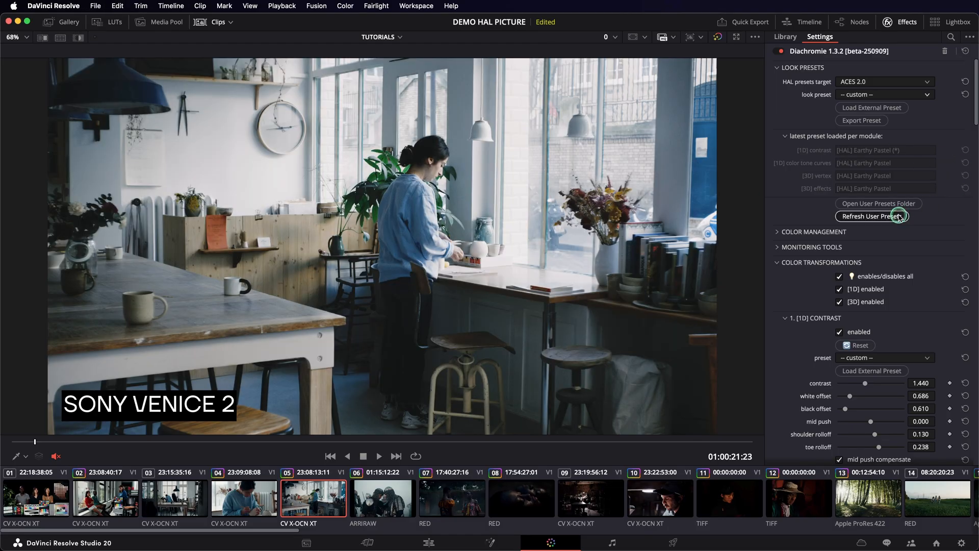
left_click(885, 94)
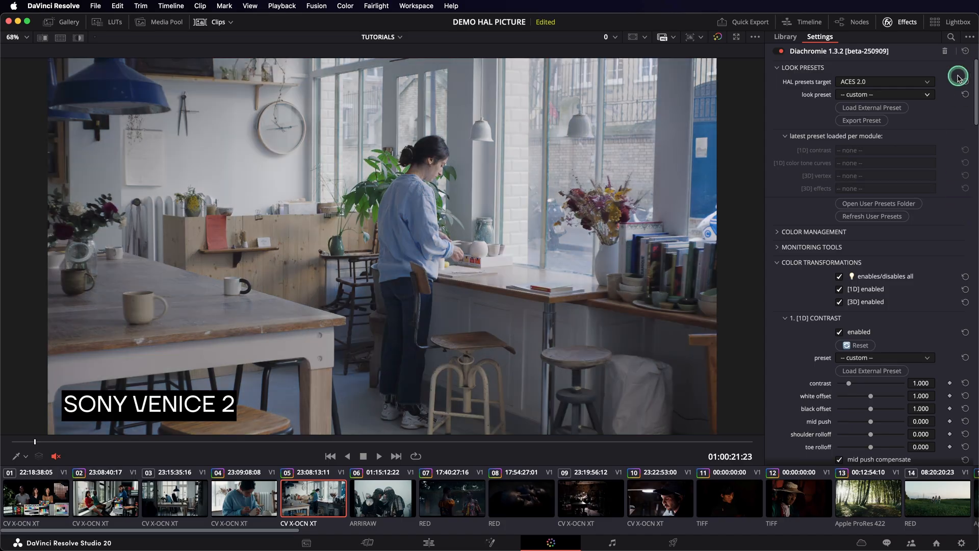
left_click(871, 108)
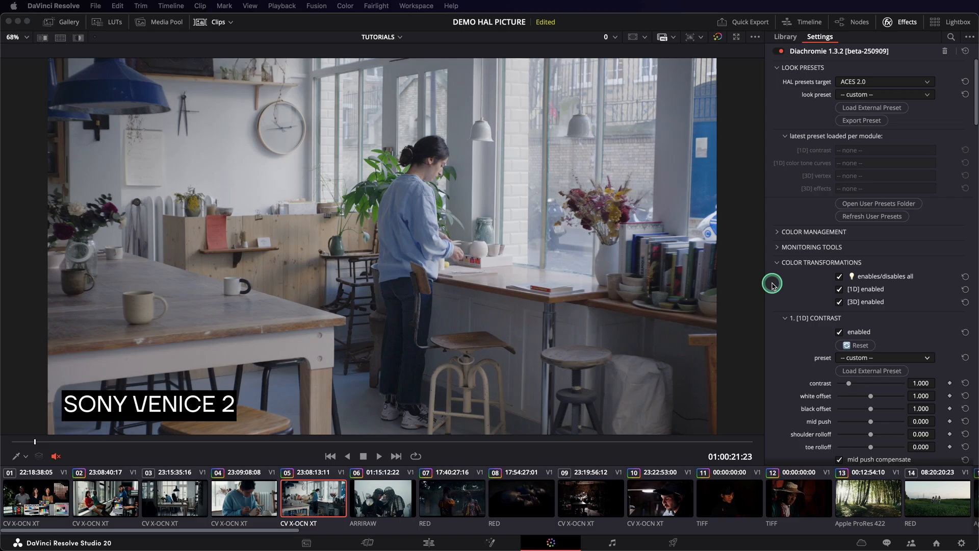
- Load the Modern Film preset into the contrast module, replacing a briefly tried Digital Muted
scroll("down", 3)
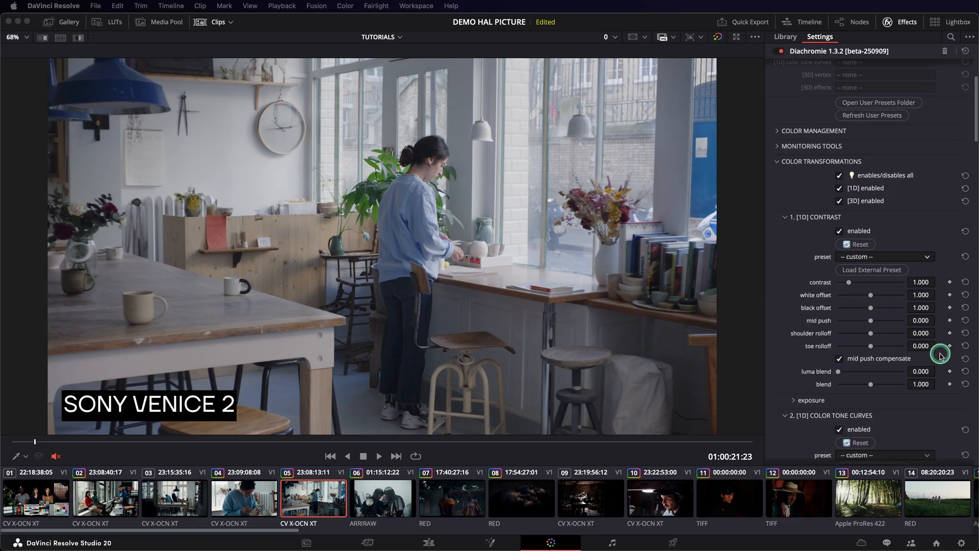
scroll("down", 3)
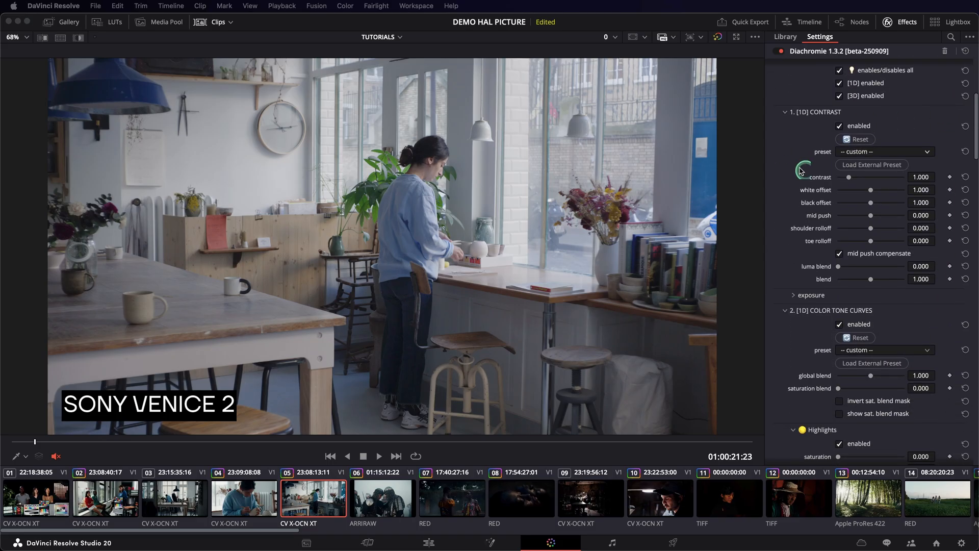
left_click(885, 152)
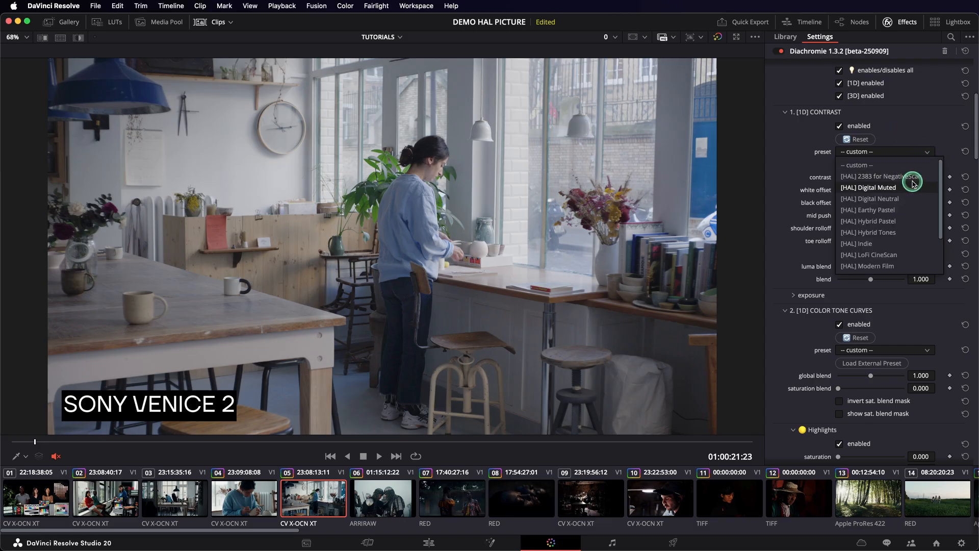
left_click(868, 187)
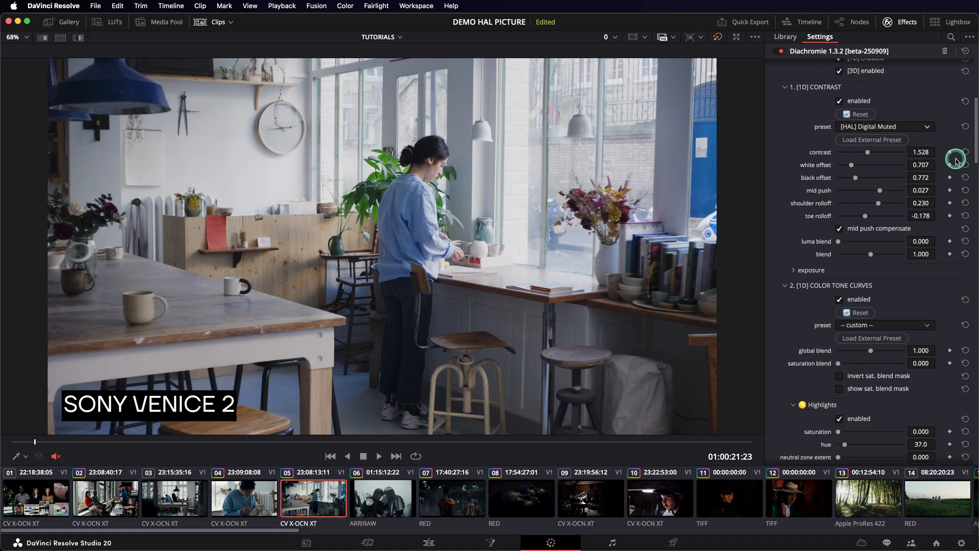
left_click(884, 126)
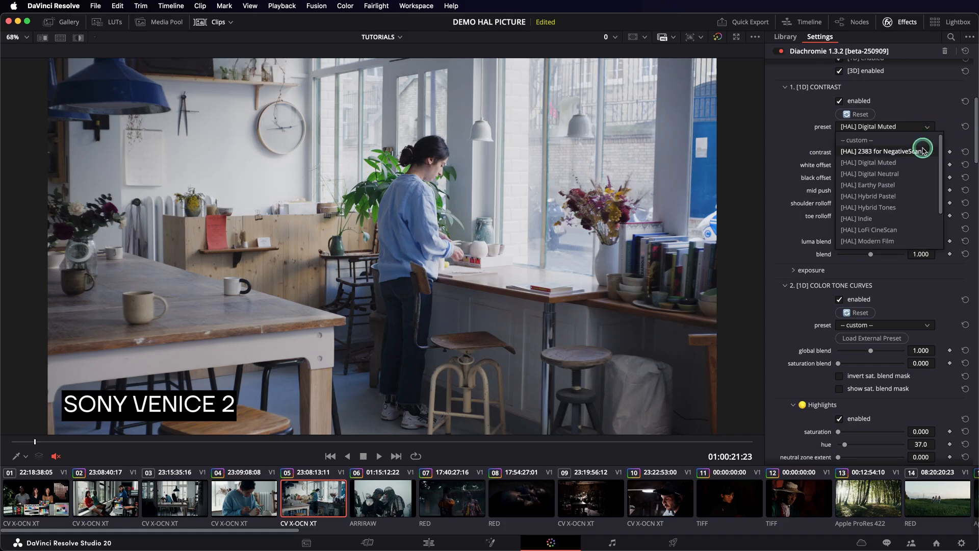
left_click(868, 241)
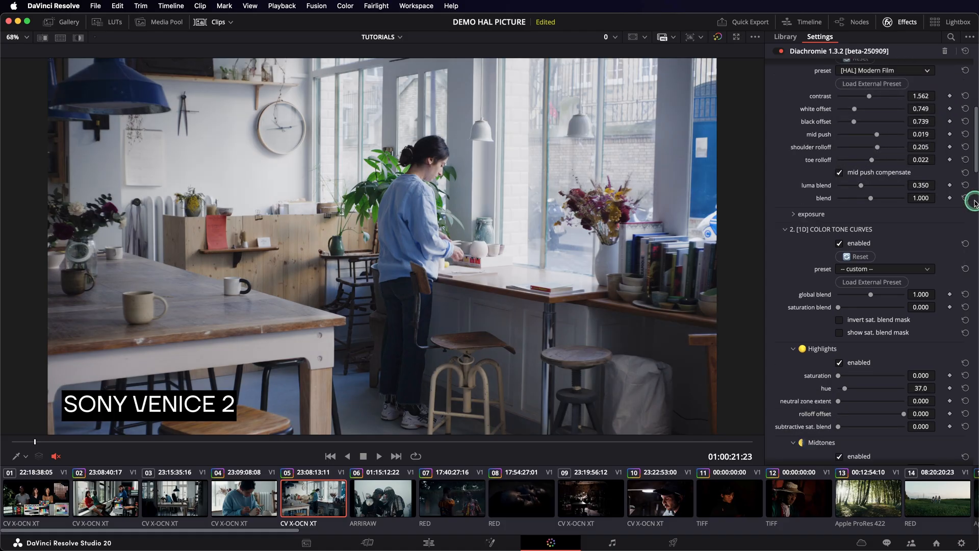
- Load LoFi CineScan into the tone curves module and Earthy Pastel into the vertex module
left_click(885, 157)
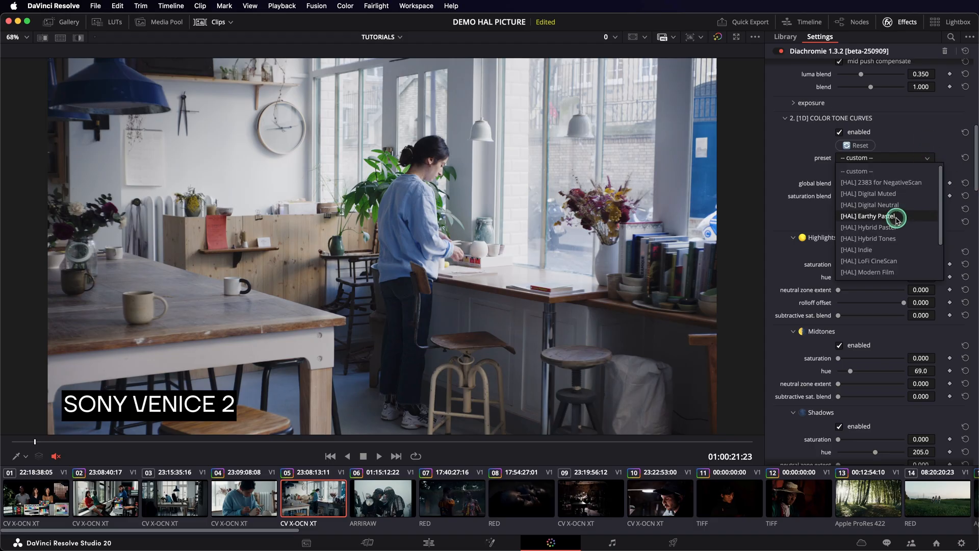
left_click(869, 261)
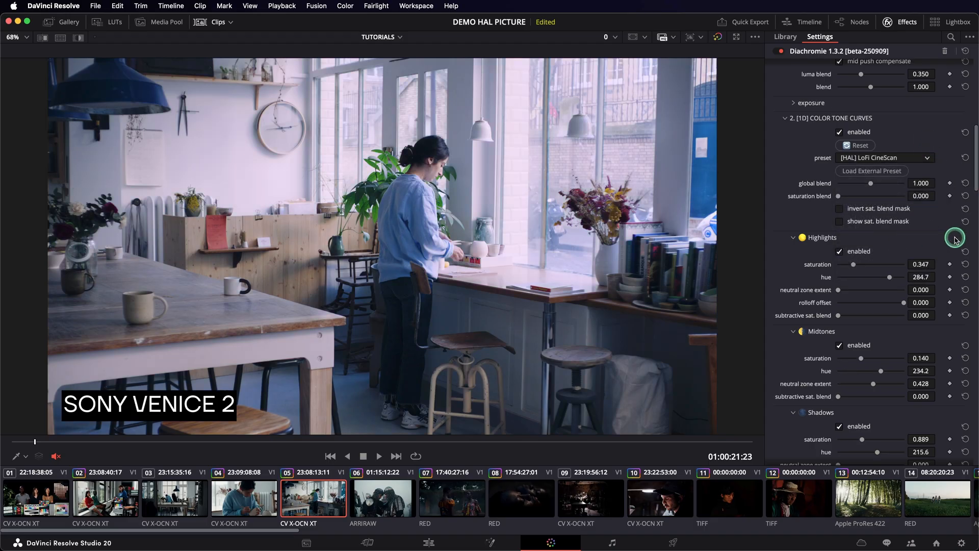
scroll("down", 3)
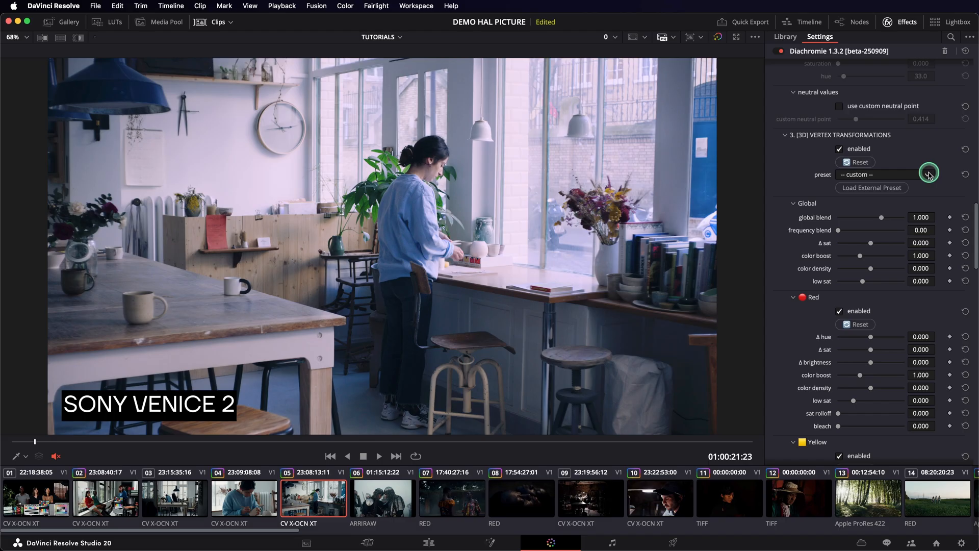
left_click(928, 175)
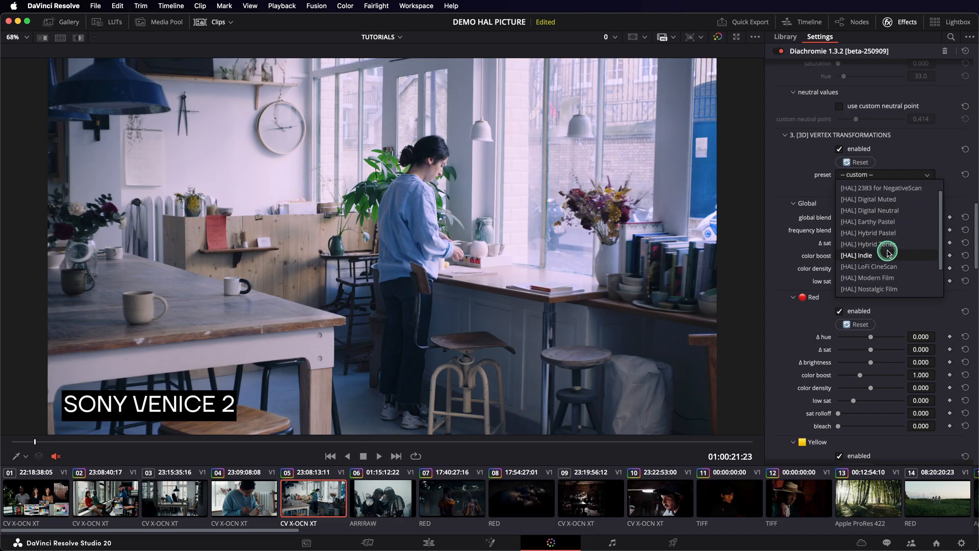
left_click(868, 221)
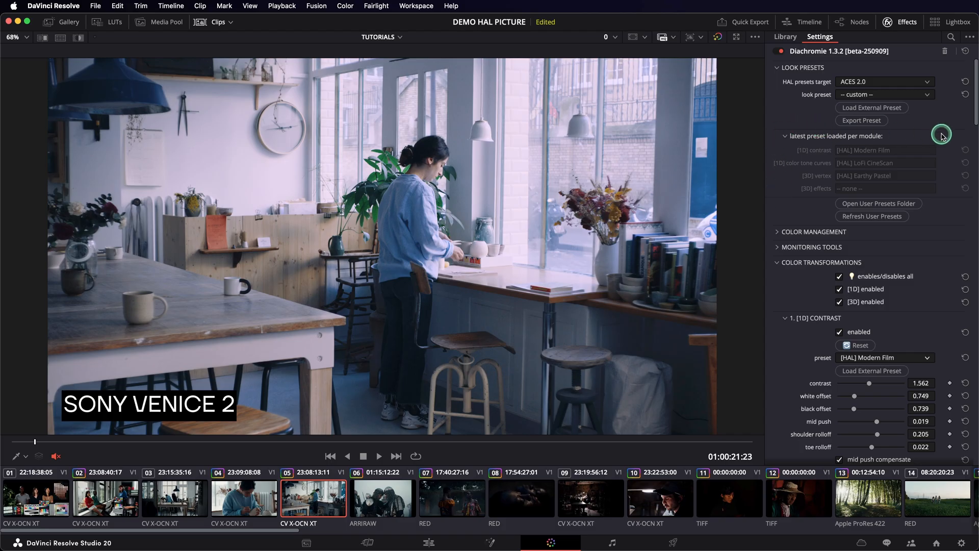
mouse_move(951, 175)
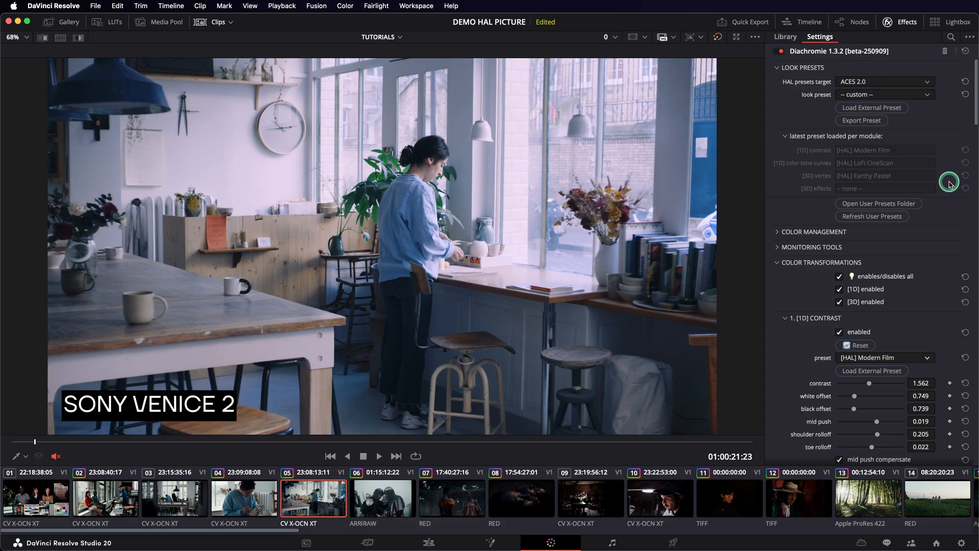
- Choose [HAL] Digital Muted in the 1. [1D] CONTRAST preset dropdown
left_click(927, 305)
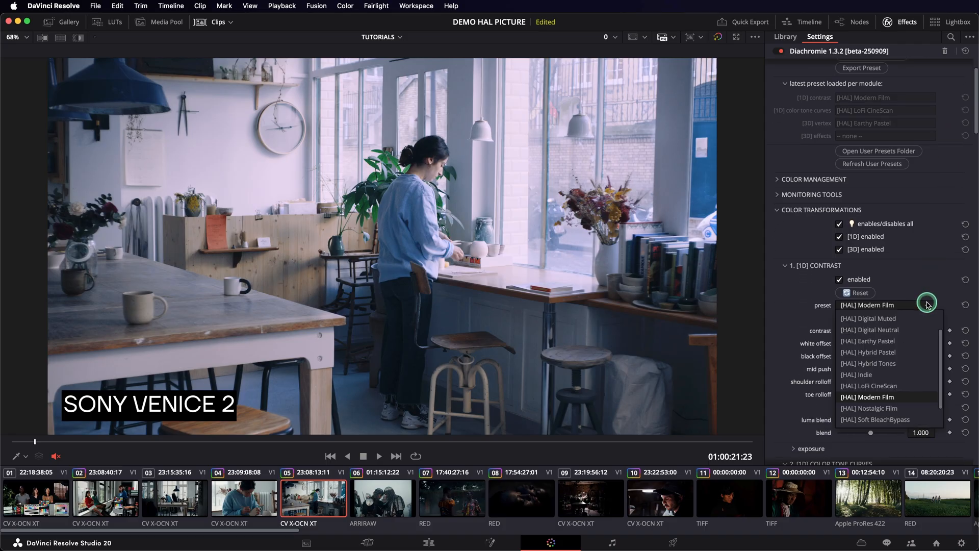
left_click(868, 318)
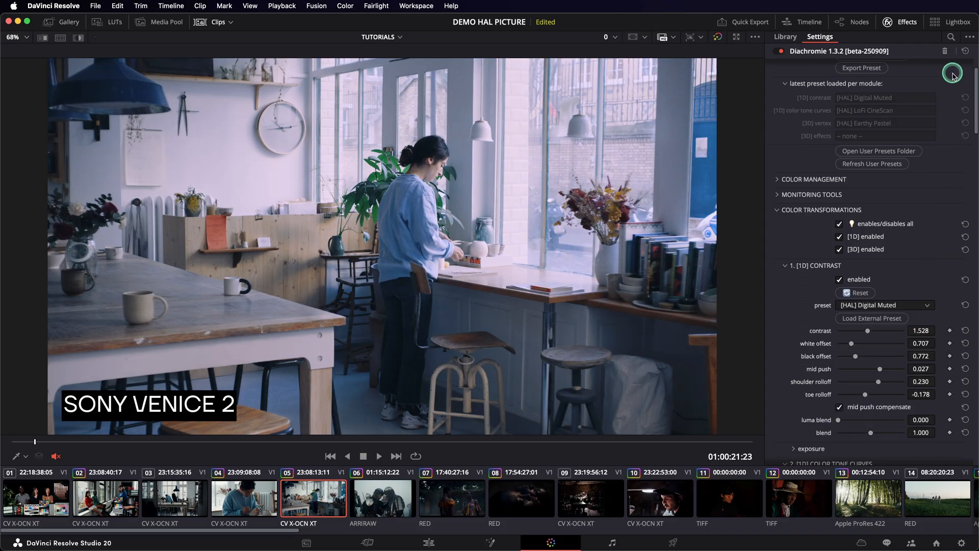